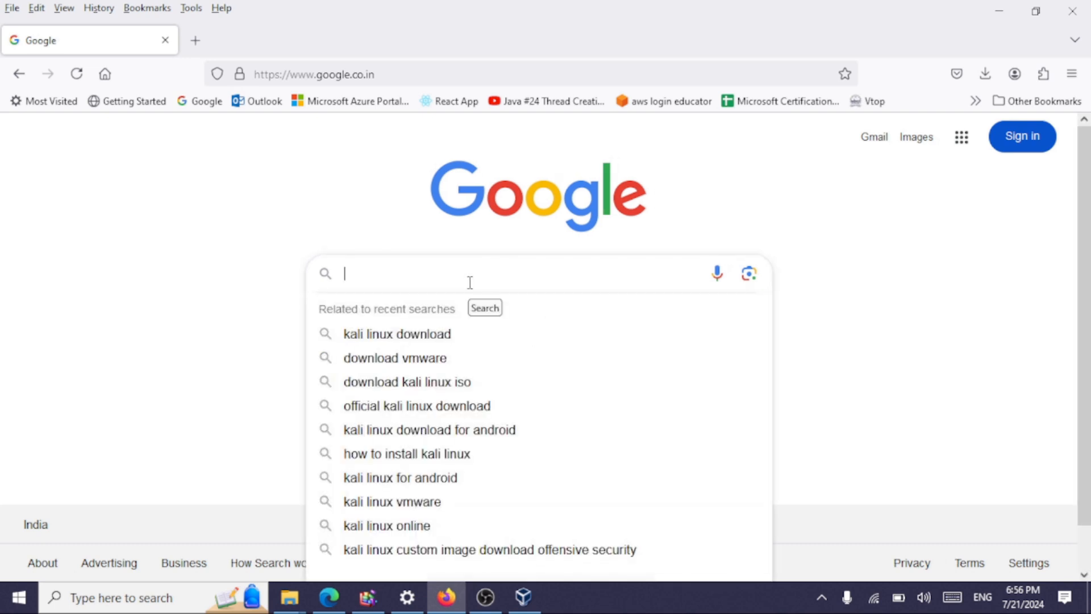
# - Search Google for 'download kali linux' and go to the official Get Kali page
pyautogui.write('download')
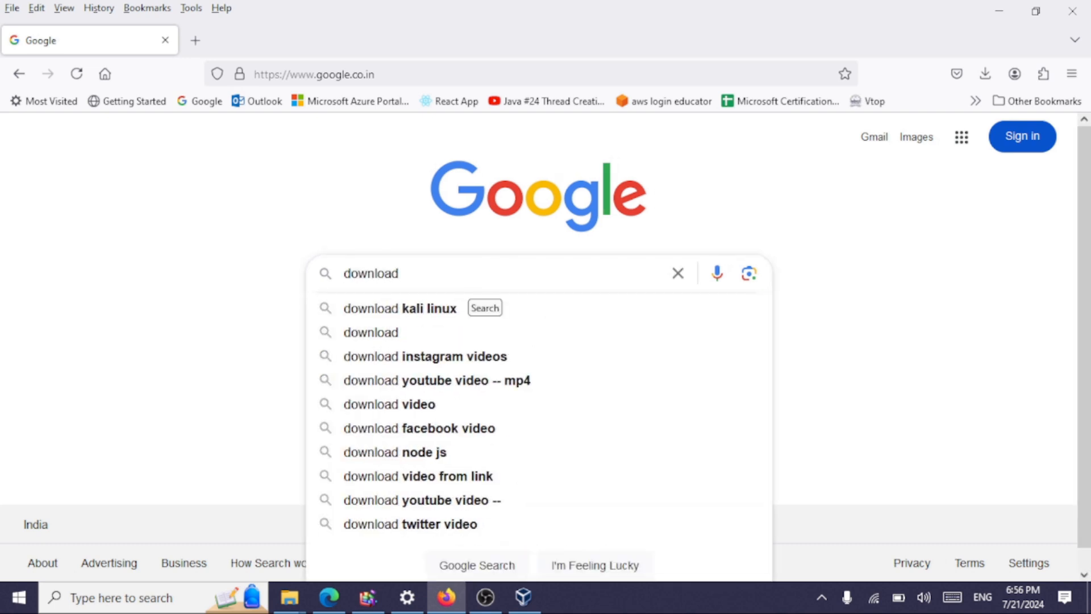
pyautogui.click(400, 308)
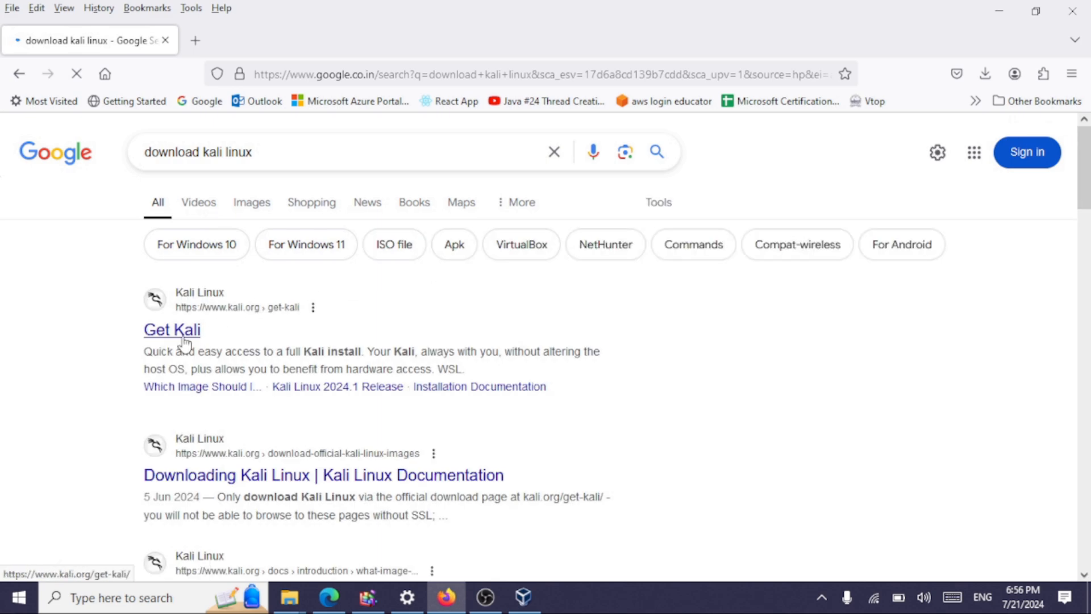
pyautogui.click(172, 329)
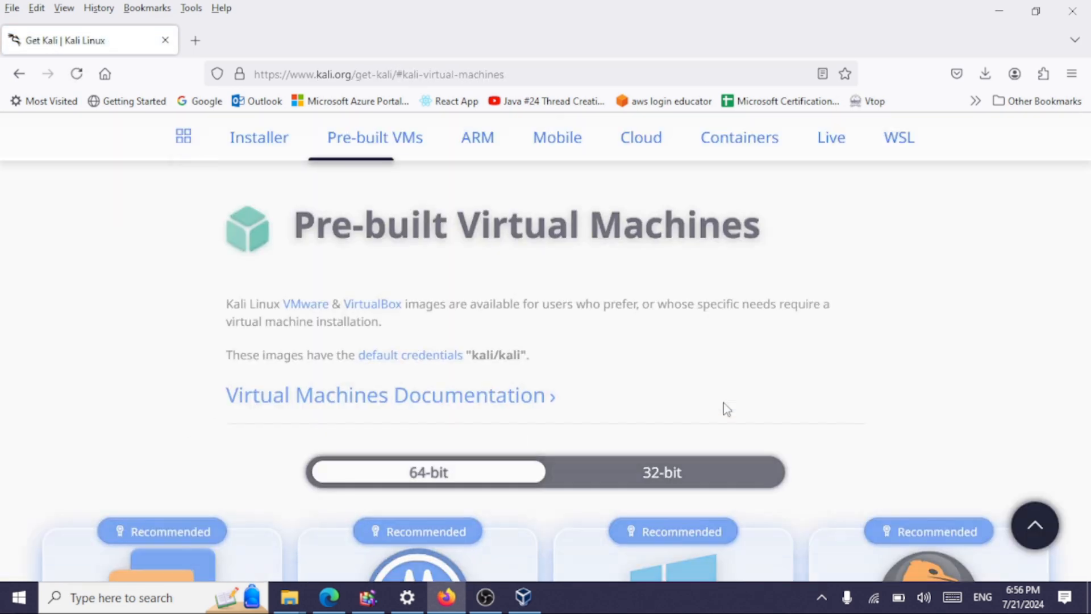
# - Download the 64-bit VirtualBox Kali 2024.2 image to F:\Software and watch its progress in Downloads
pyautogui.scroll(-3)
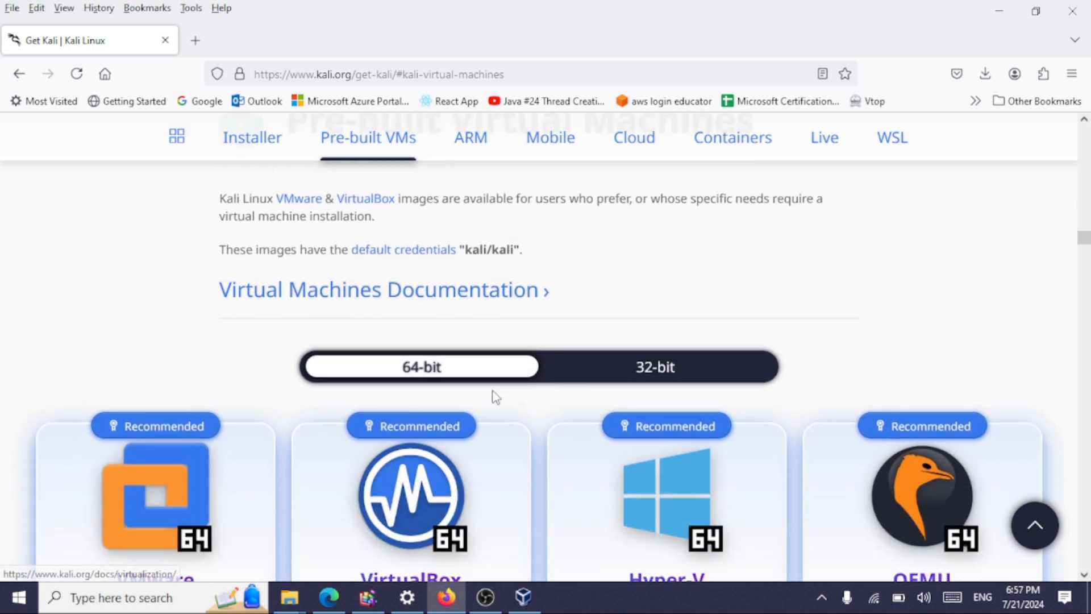
pyautogui.scroll(-3)
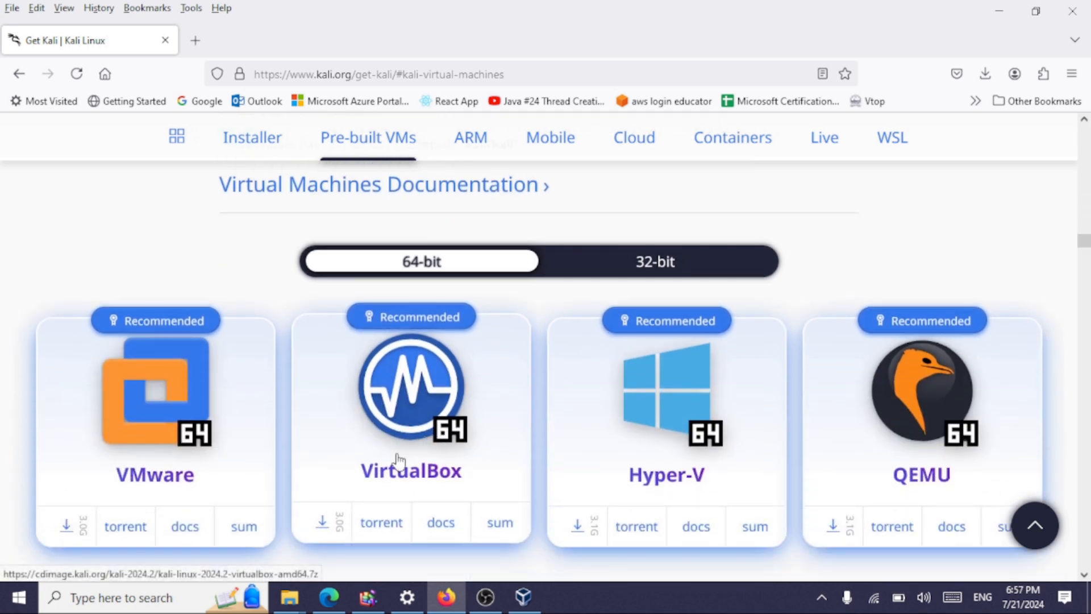
pyautogui.moveTo(414, 420)
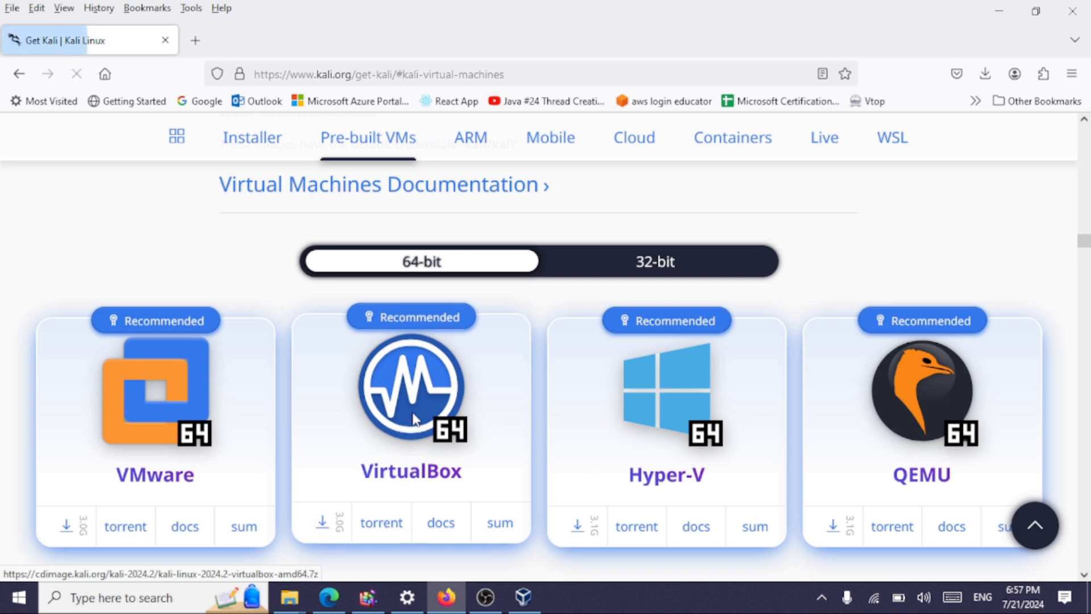
pyautogui.click(322, 522)
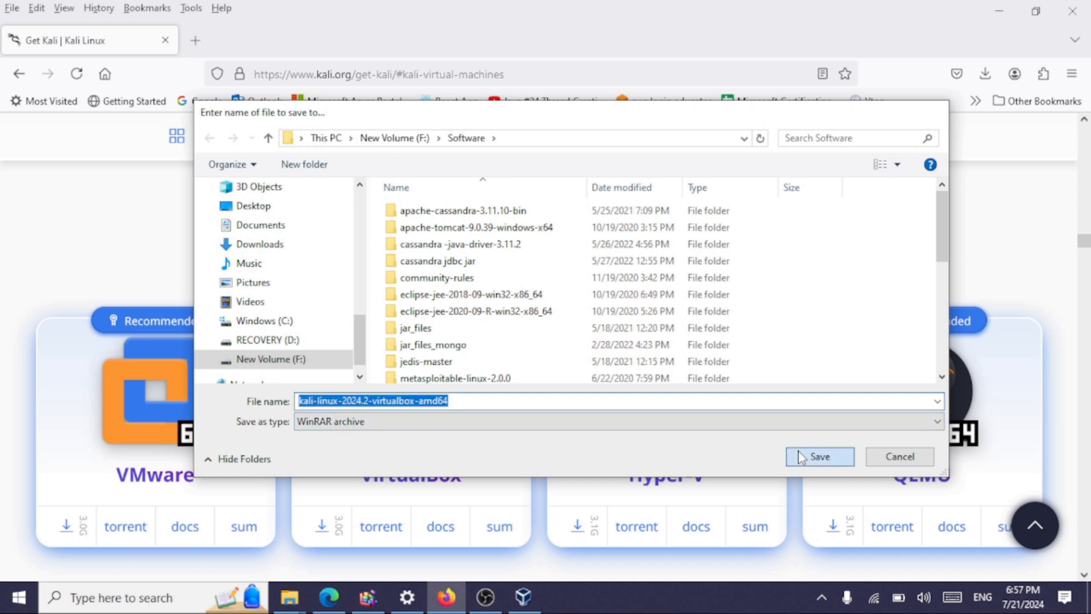
pyautogui.click(819, 457)
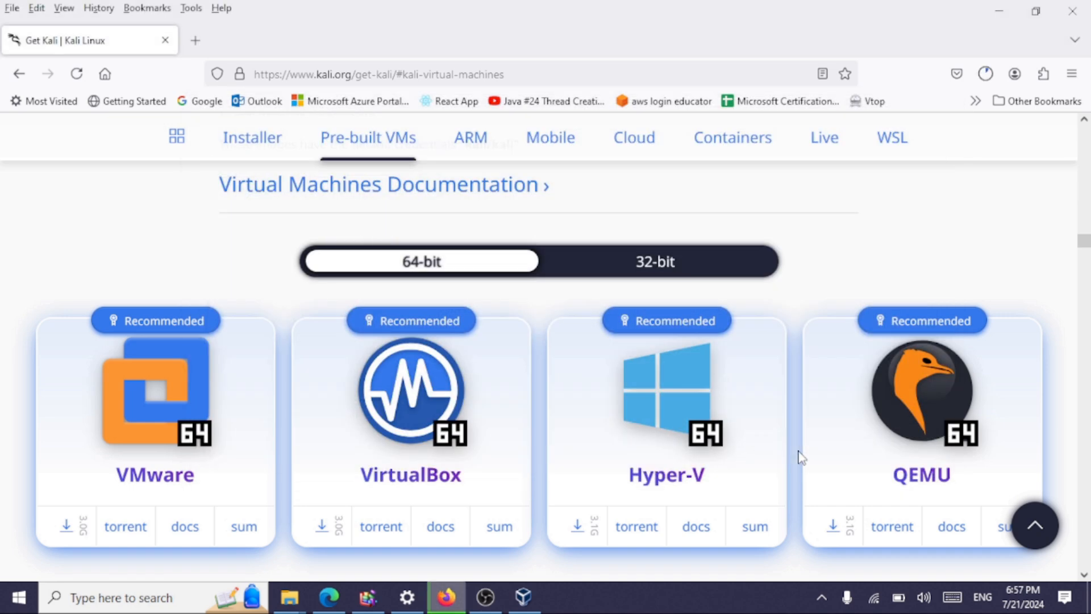
pyautogui.click(987, 74)
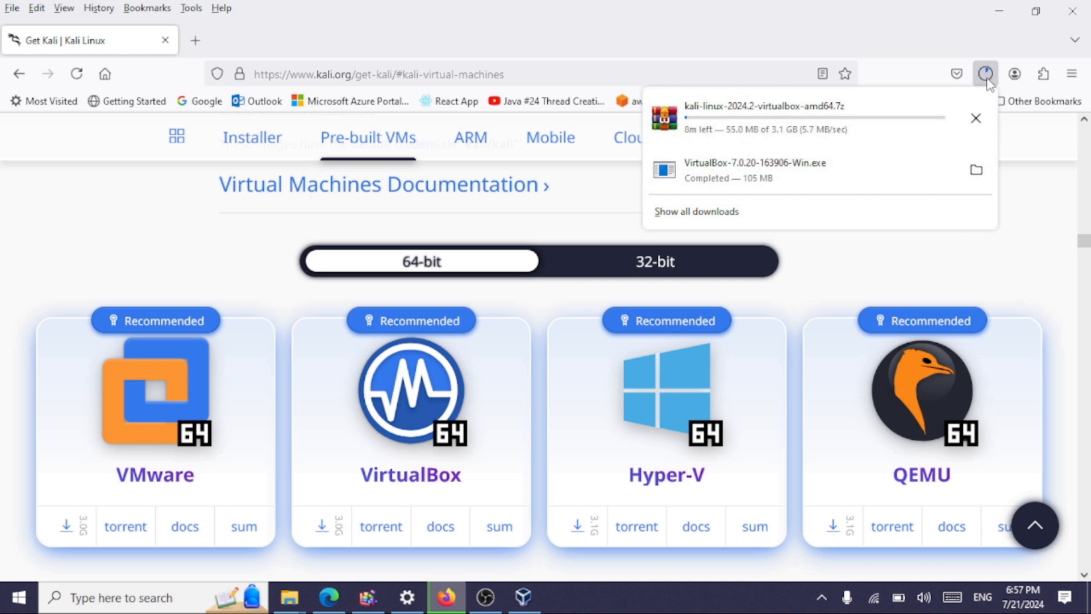
pyautogui.moveTo(985, 73)
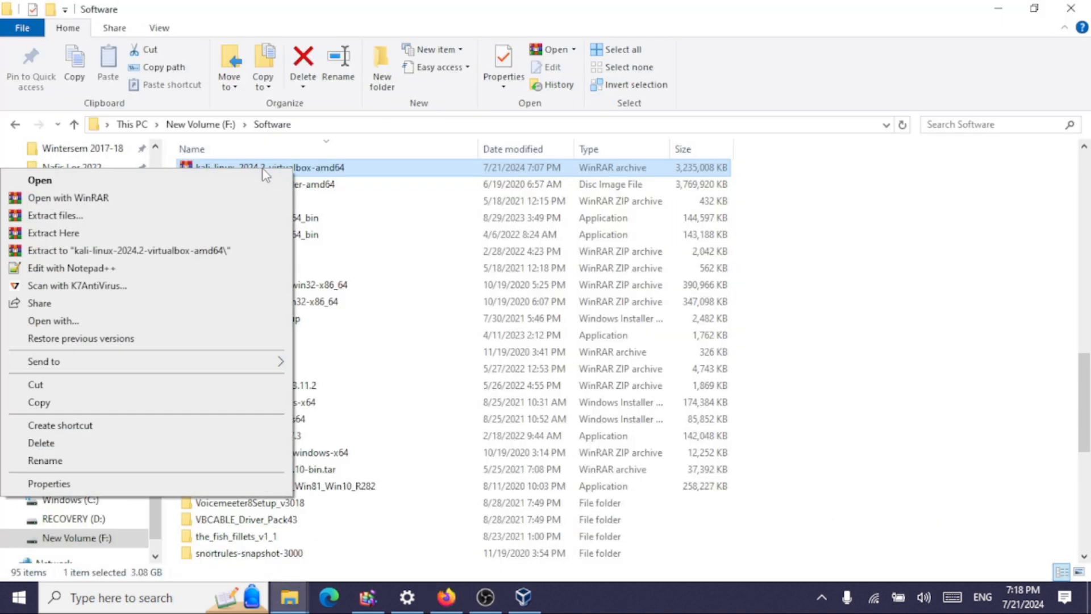
pyautogui.moveTo(207, 239)
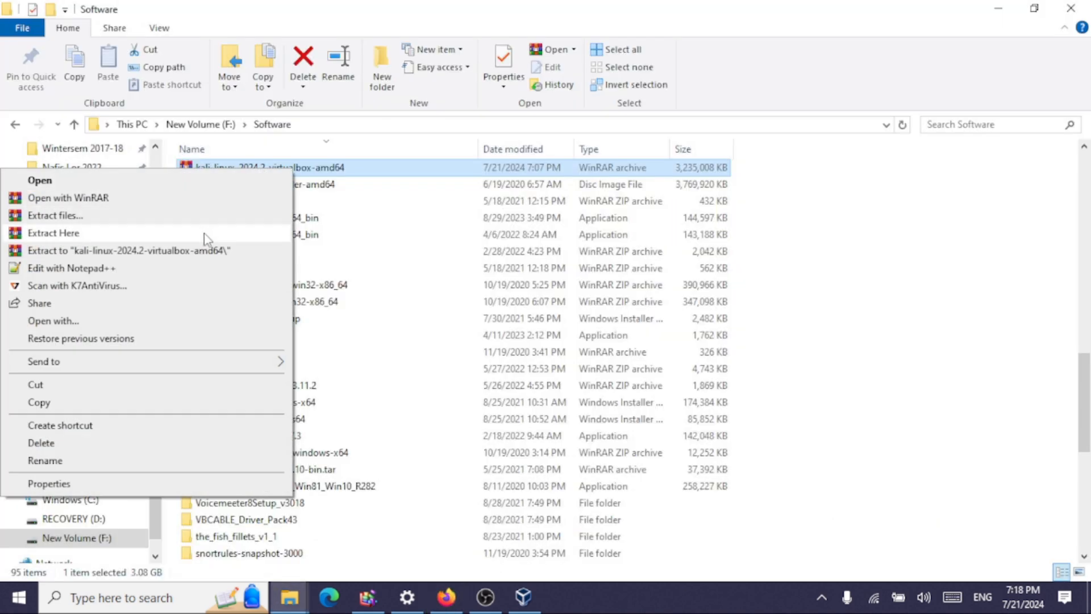
# - Extract the kali-linux-2024.2-virtualbox-amd64 archive here in the Software folder
pyautogui.click(477, 341)
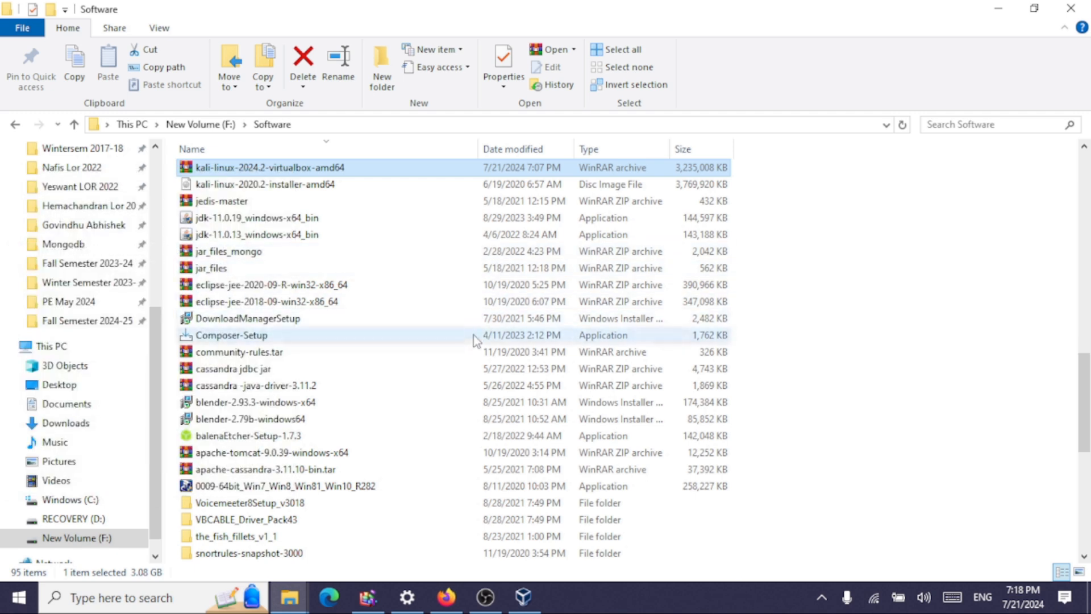
pyautogui.doubleClick(271, 167)
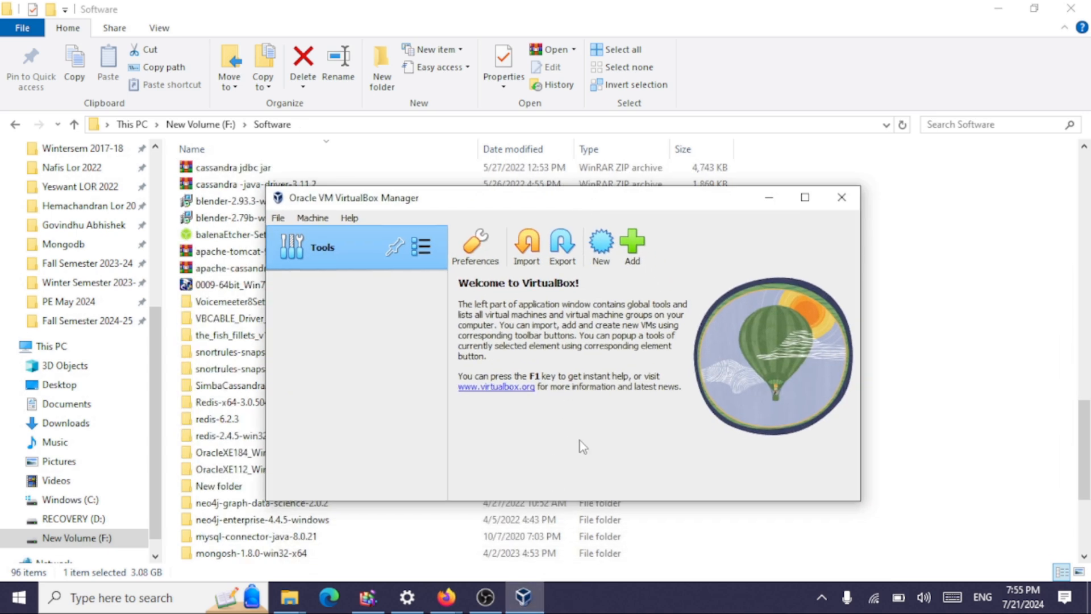
# - Start Machine > Add and browse to drive F in the file chooser
pyautogui.click(632, 243)
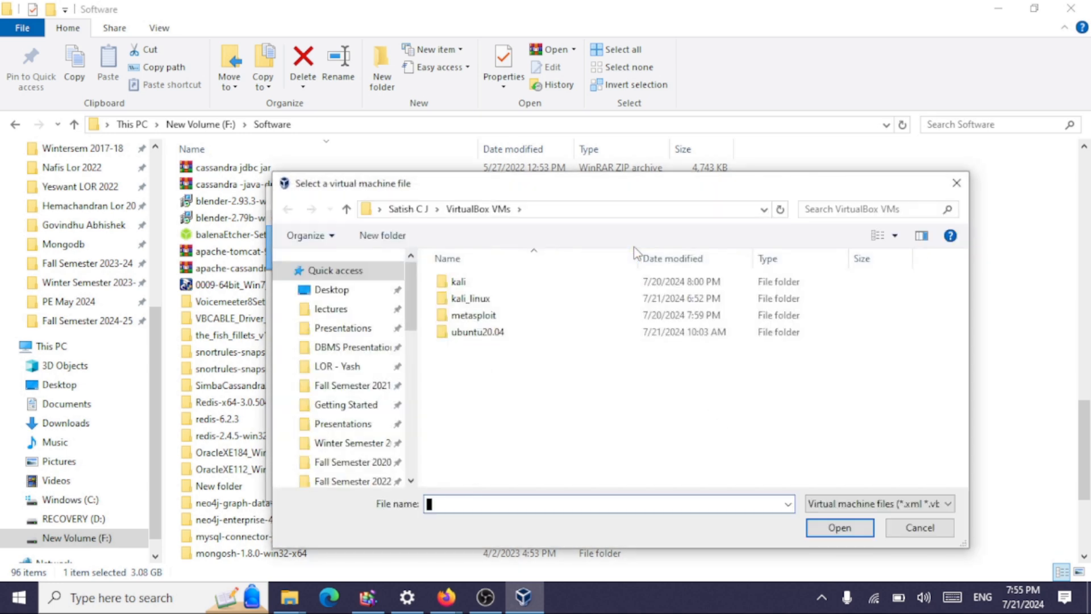
pyautogui.scroll(-3)
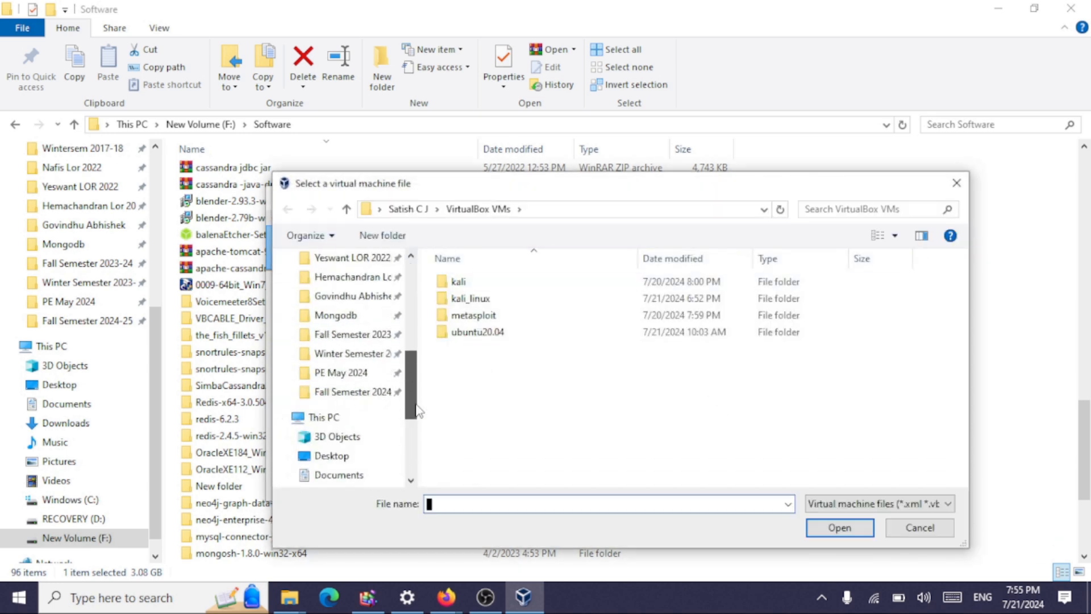
pyautogui.scroll(-3)
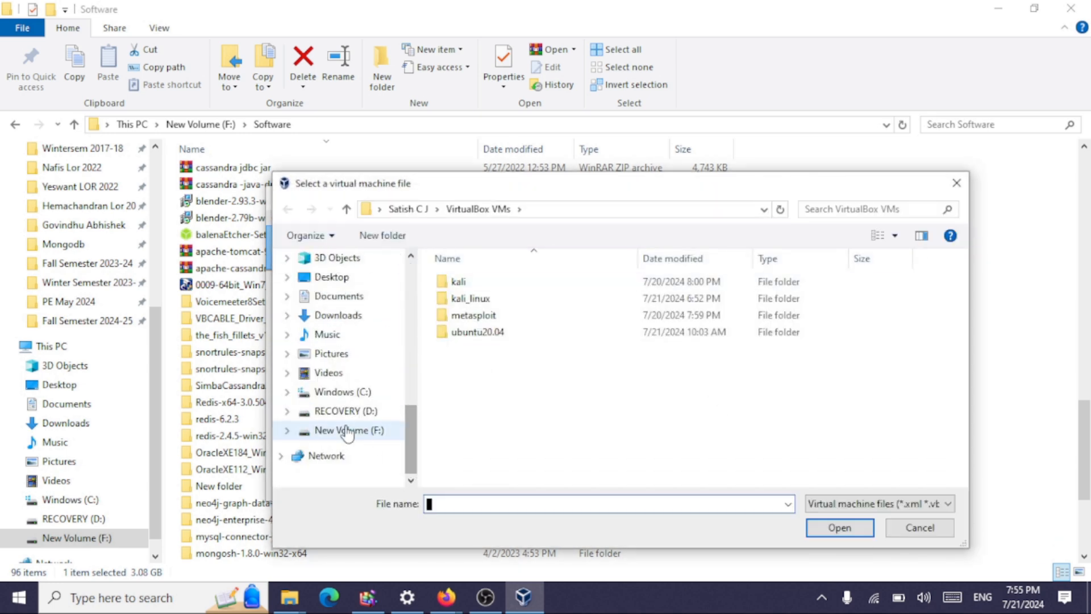
pyautogui.click(349, 430)
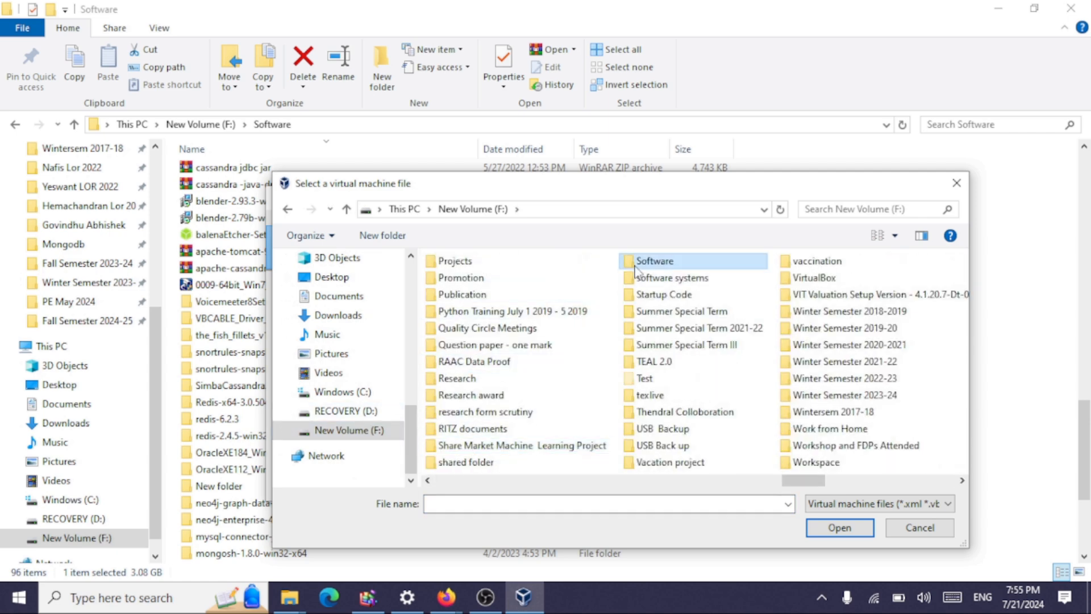
# - Select the kali-linux-2024.2-virtualbox-amd64 .vbox file in its nested folder and add the machine
pyautogui.doubleClick(655, 260)
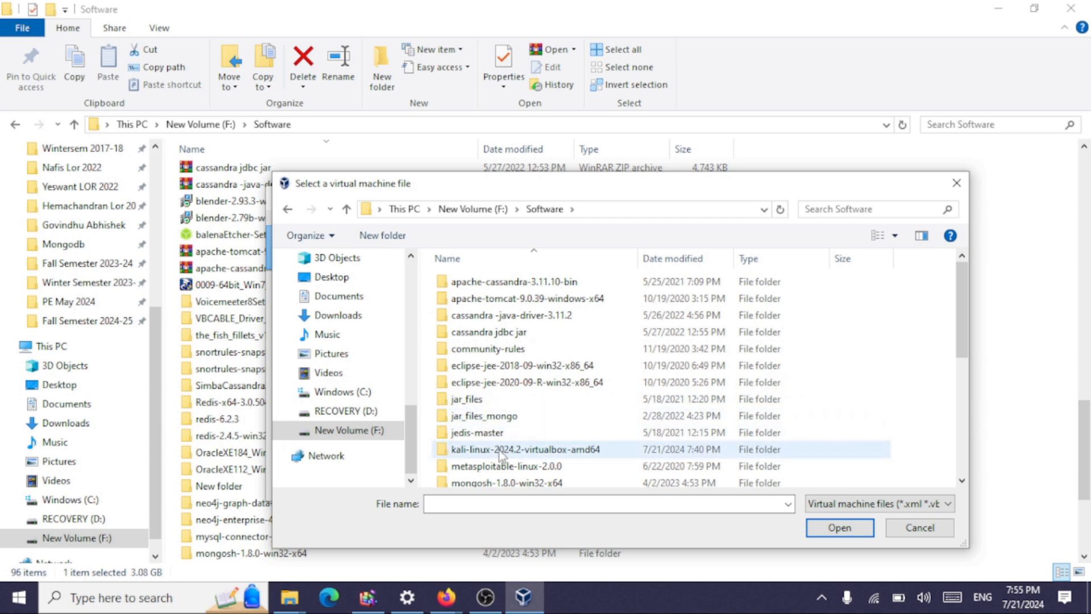
pyautogui.doubleClick(524, 449)
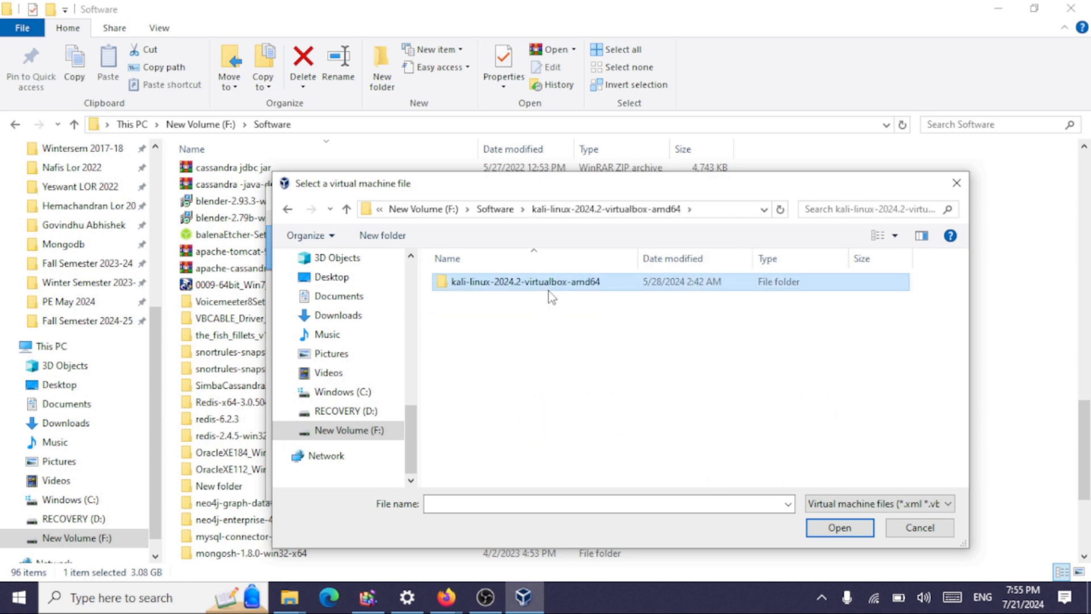
pyautogui.doubleClick(526, 281)
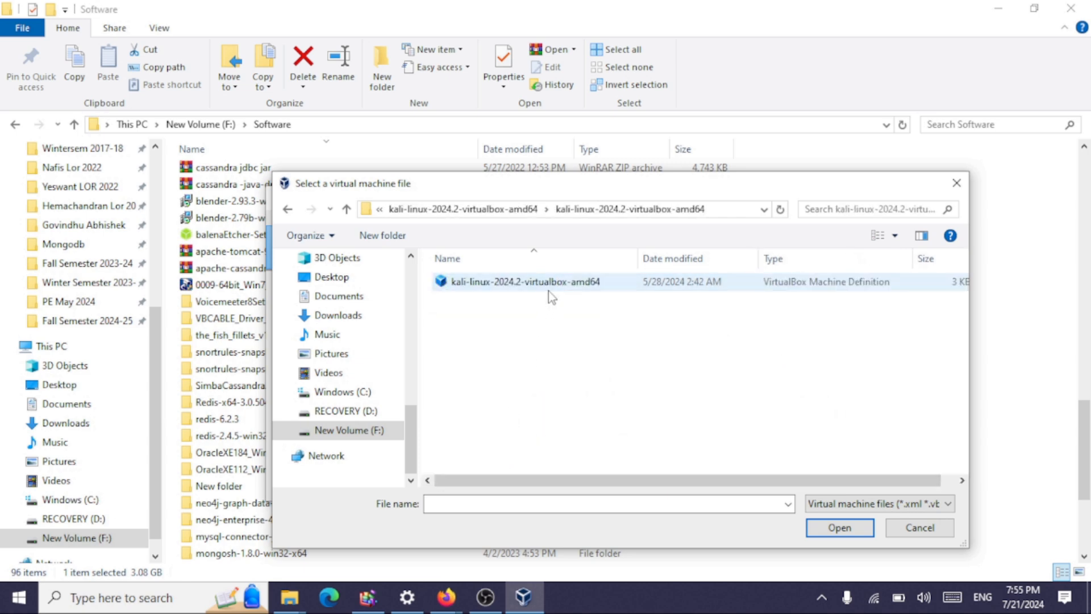
pyautogui.moveTo(550, 289)
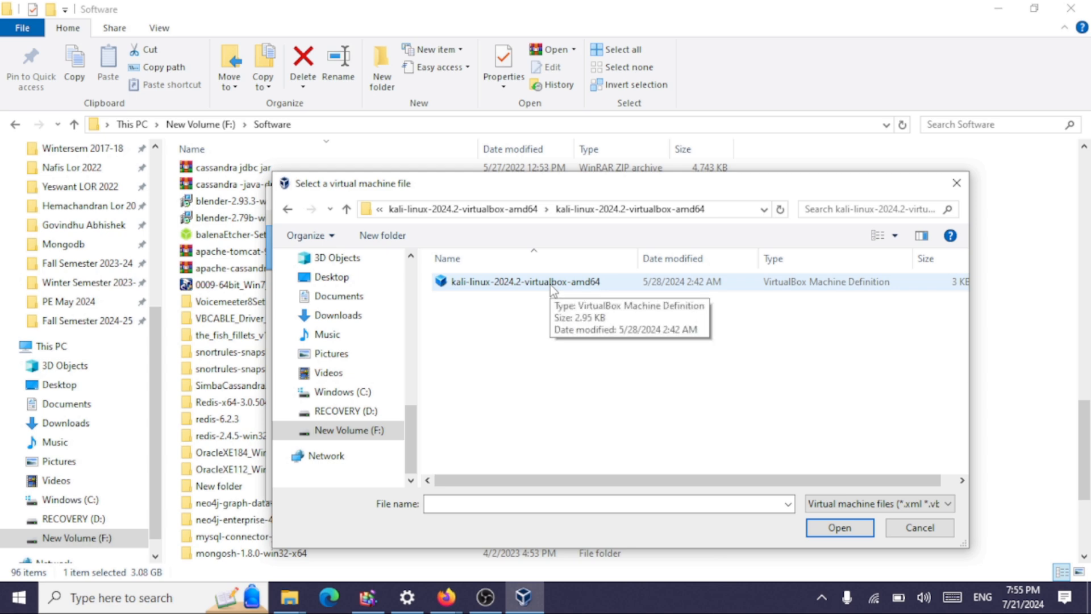
pyautogui.click(839, 527)
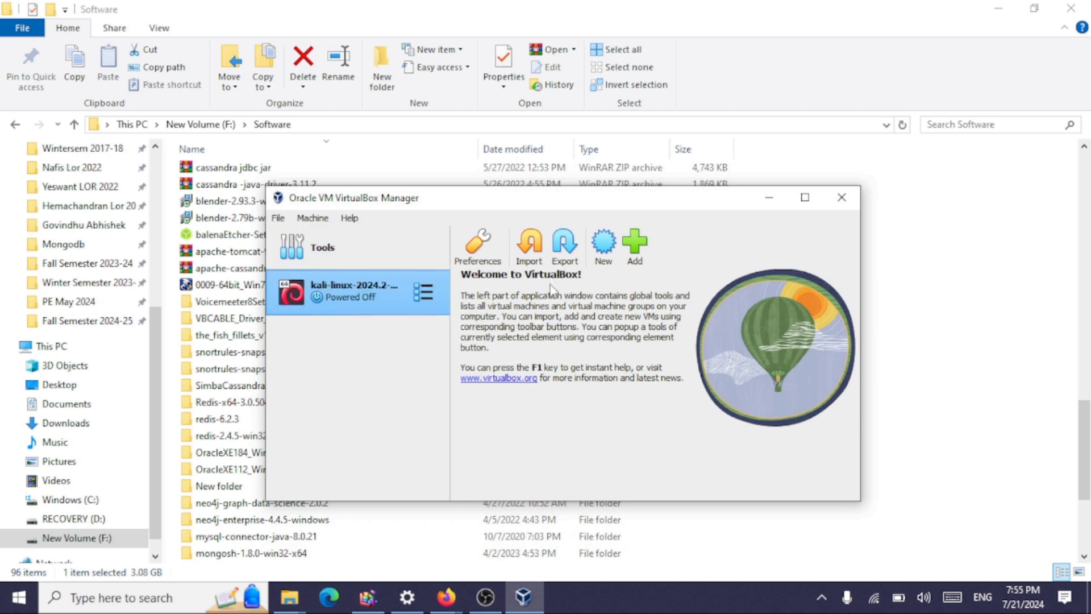
# - Select the kali-linux-2024.2 machine and start it
pyautogui.click(358, 291)
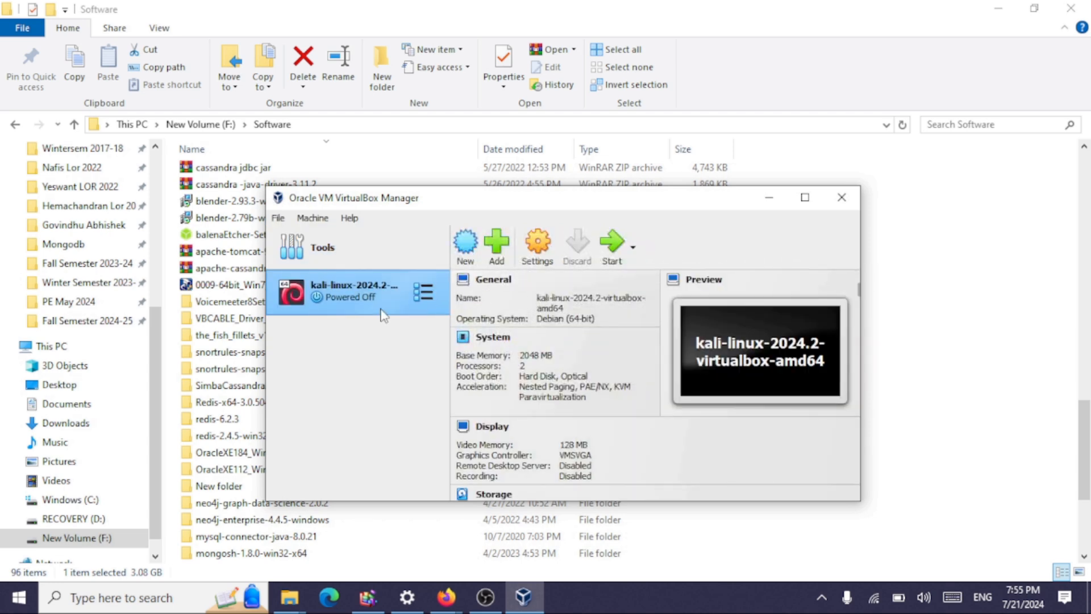
pyautogui.moveTo(611, 243)
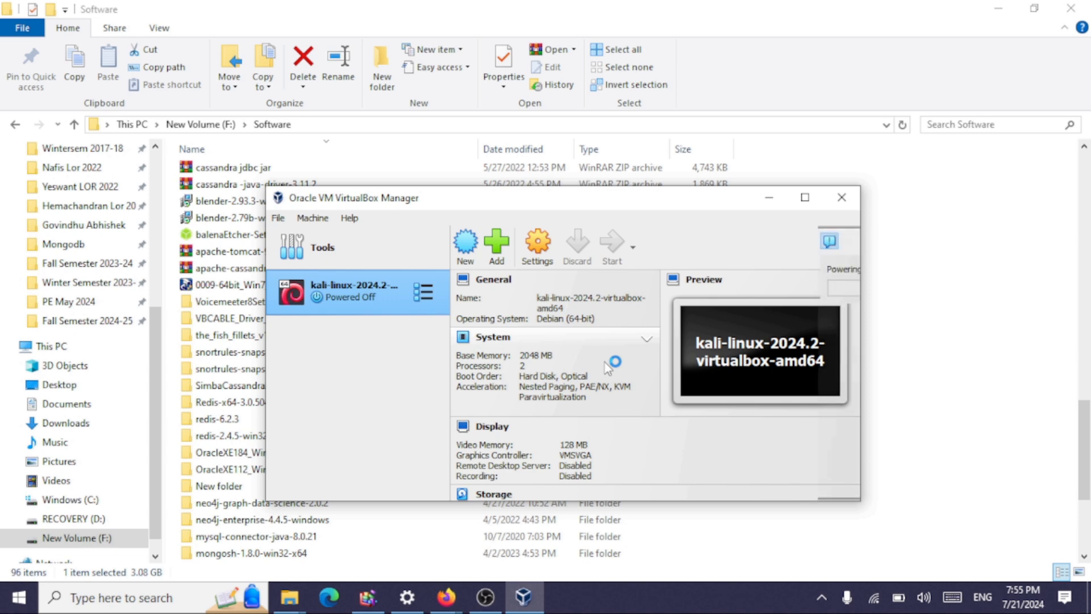
pyautogui.click(611, 244)
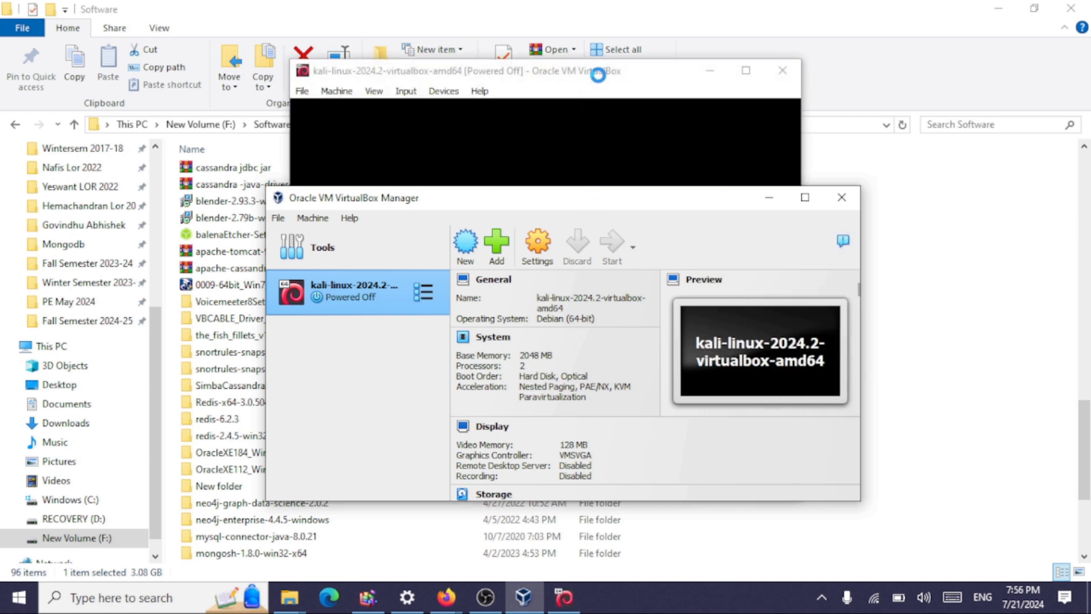
# - Boot the Kali GNU/Linux entry and accept input capture with the notice disabled for the future
pyautogui.click(611, 246)
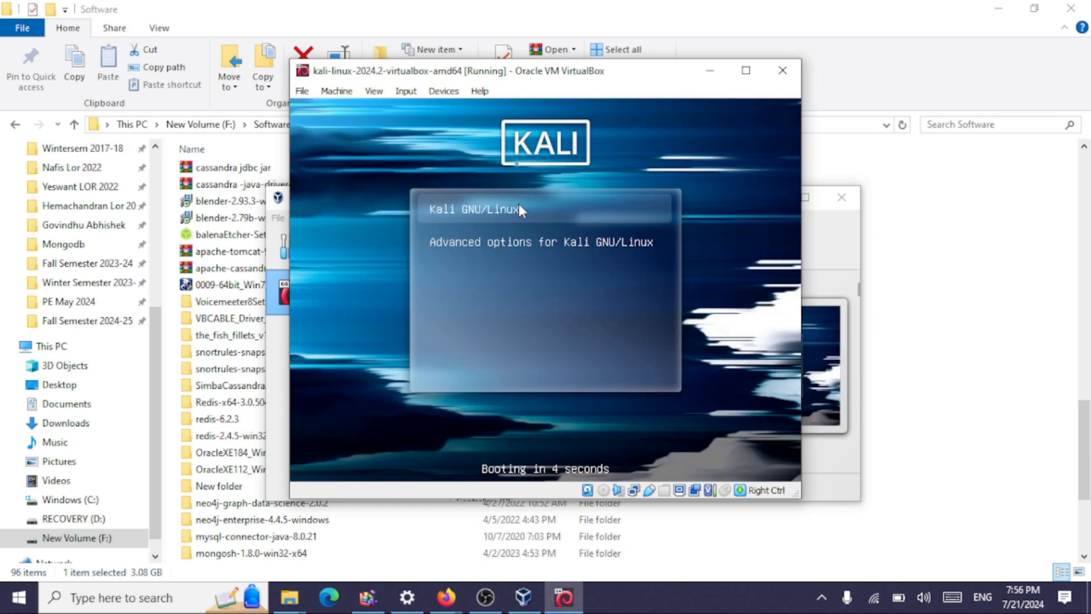
pyautogui.click(521, 209)
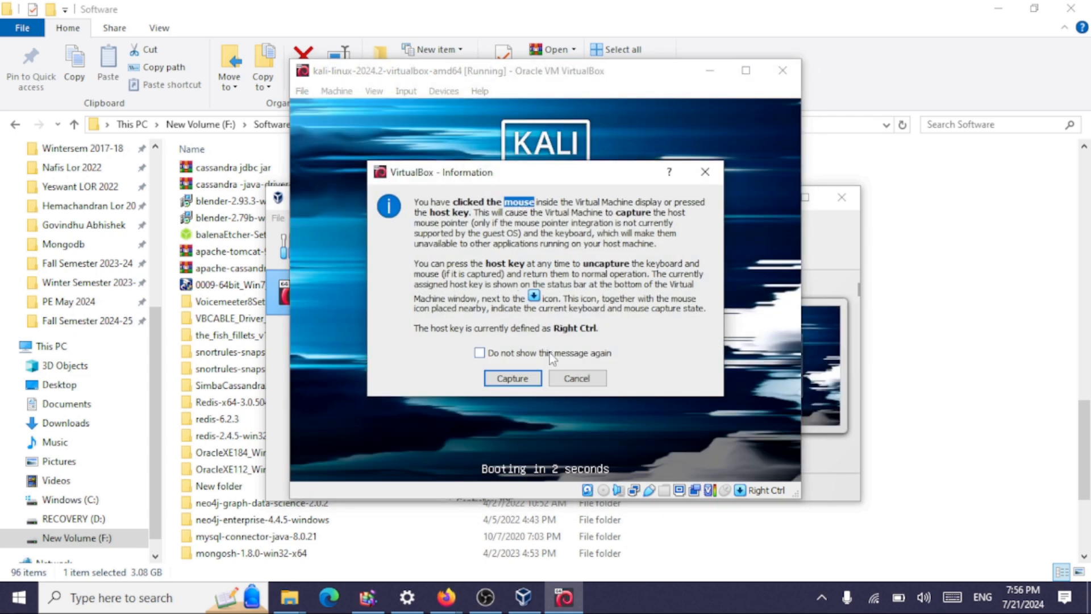
pyautogui.click(480, 352)
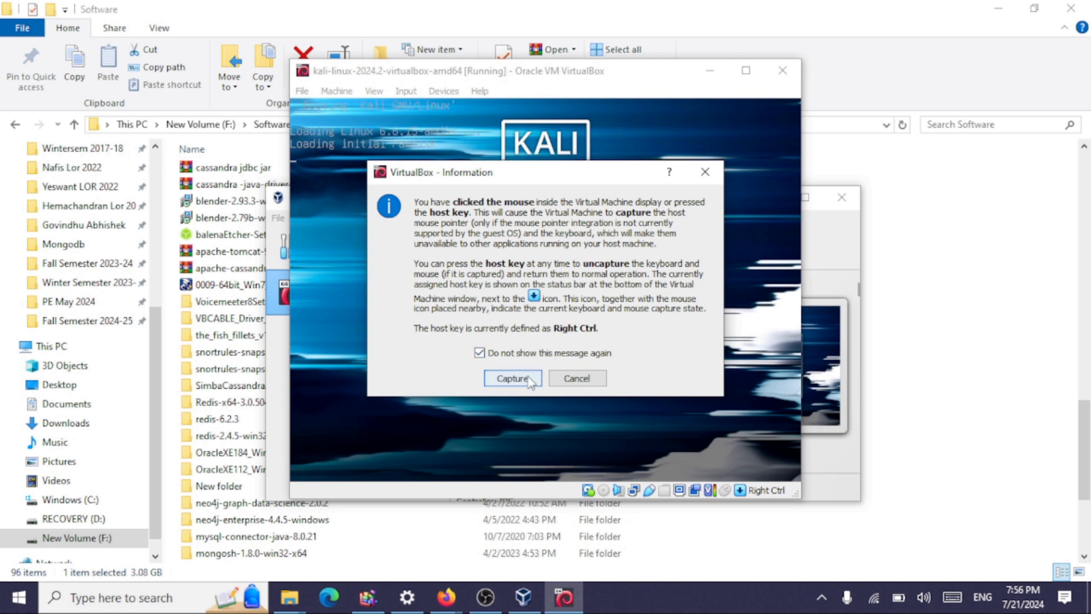
pyautogui.click(512, 377)
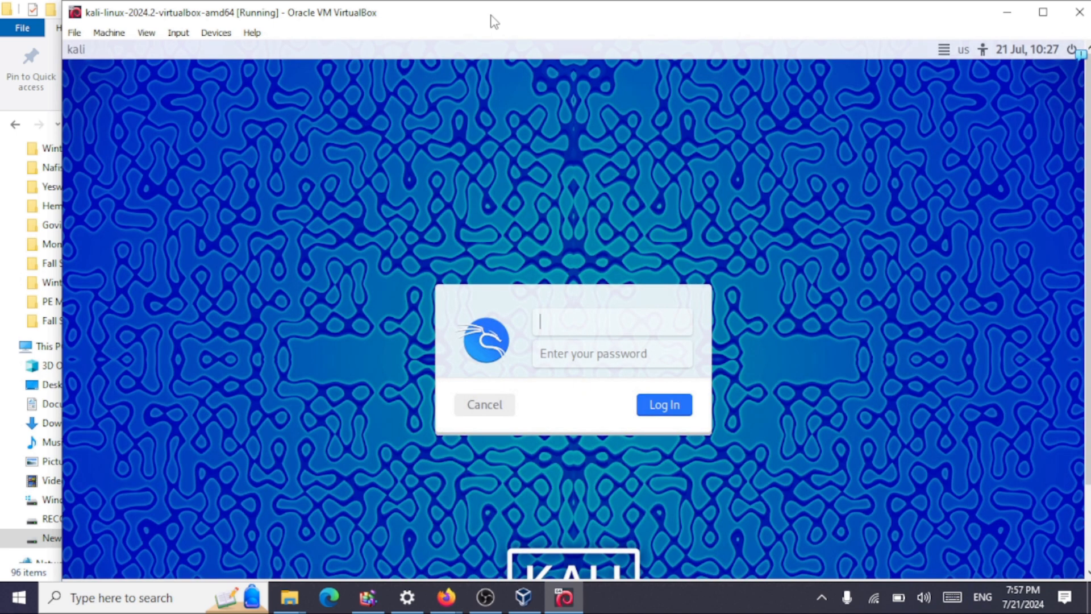
pyautogui.write('kali')
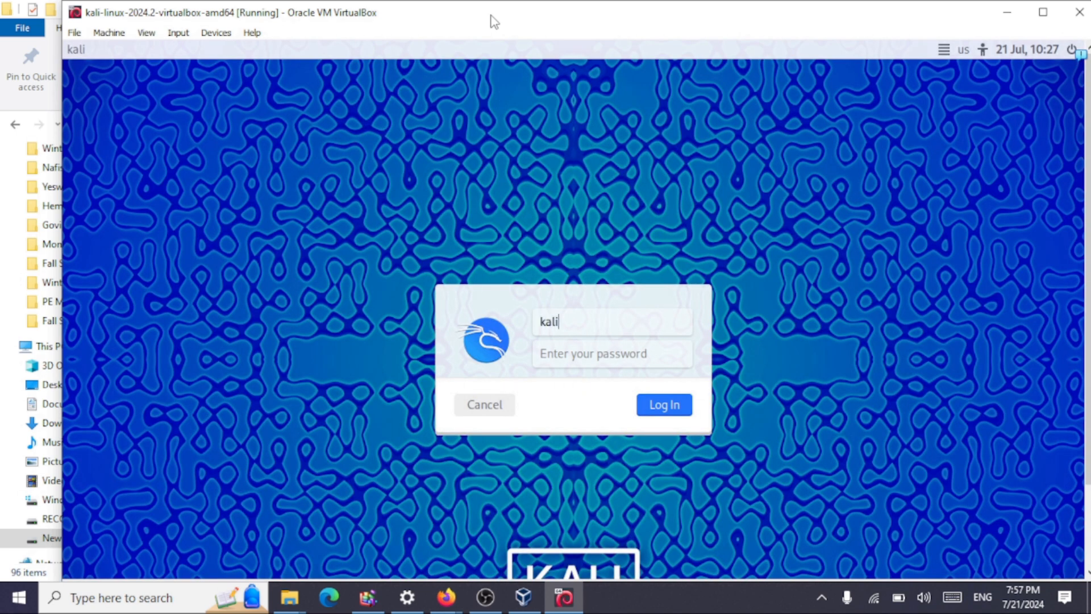
pyautogui.write('kali')
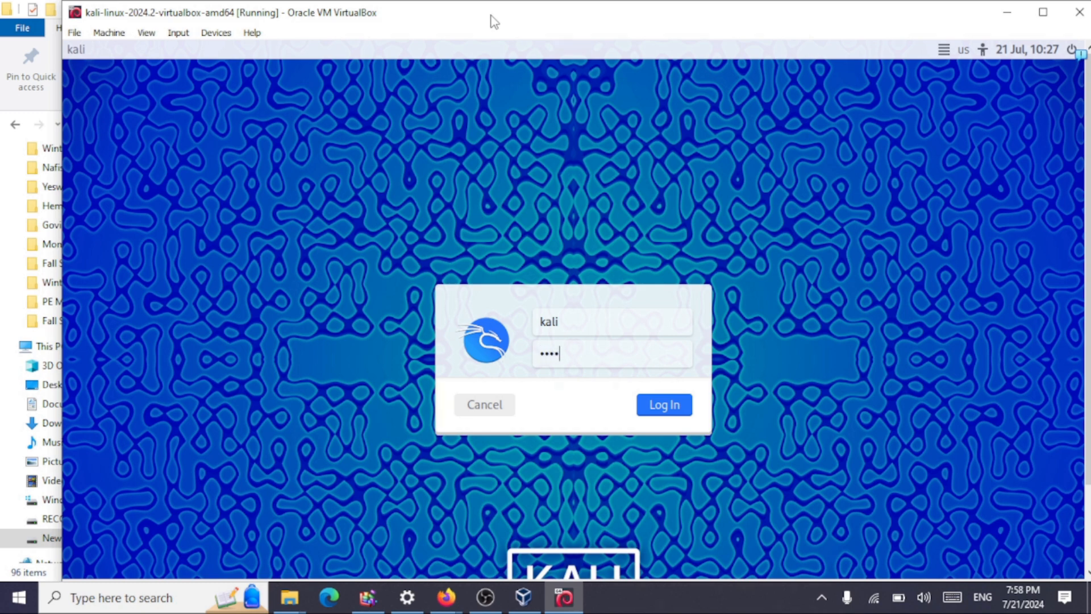
pyautogui.click(662, 404)
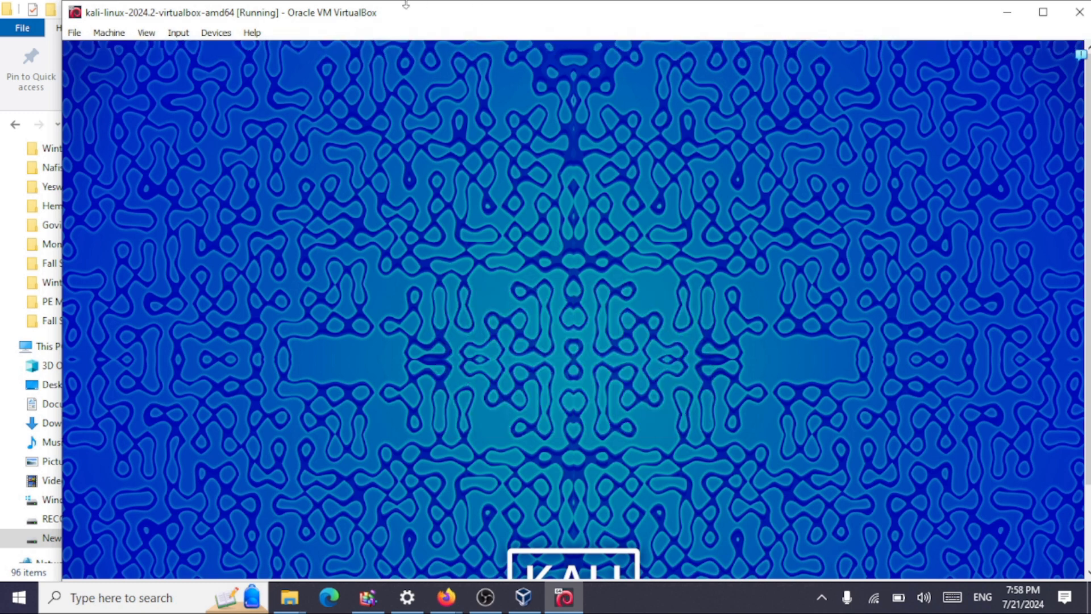
pyautogui.moveTo(351, 98)
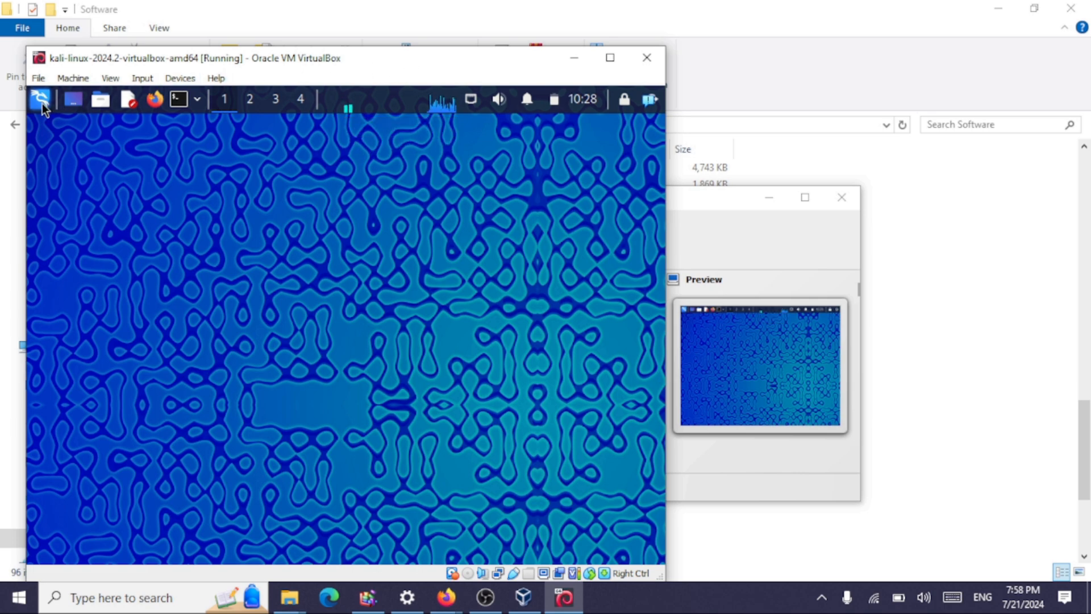
# - Open the Kali dragon menu and show the Usual Applications categories
pyautogui.click(41, 99)
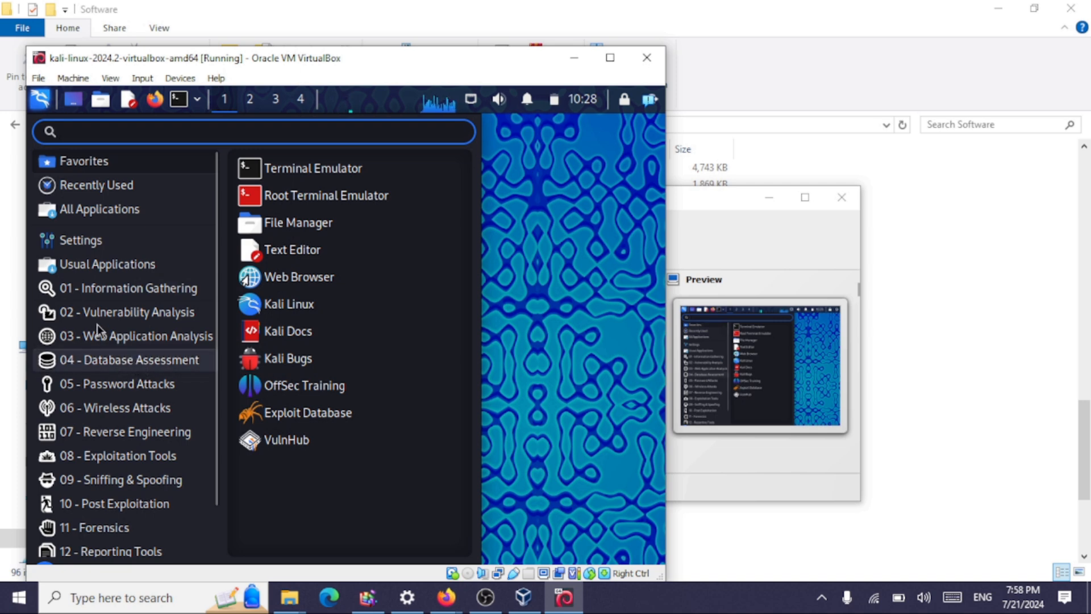
pyautogui.click(106, 264)
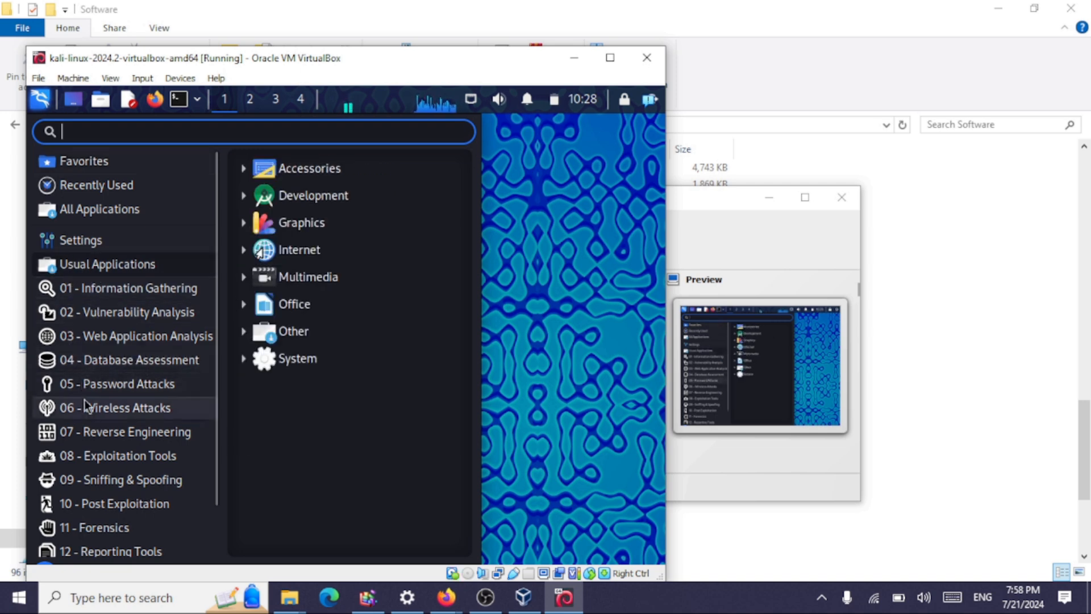